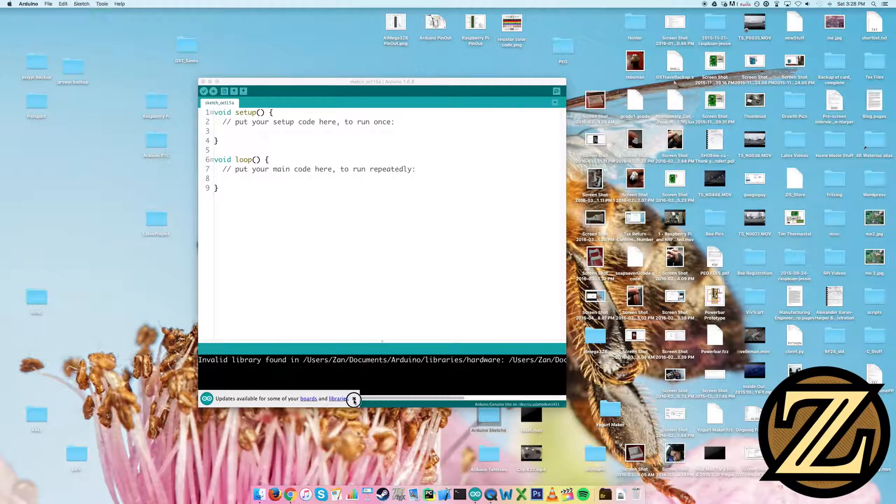
Place the cursor at the start of line 1, above void setup().
click(217, 81)
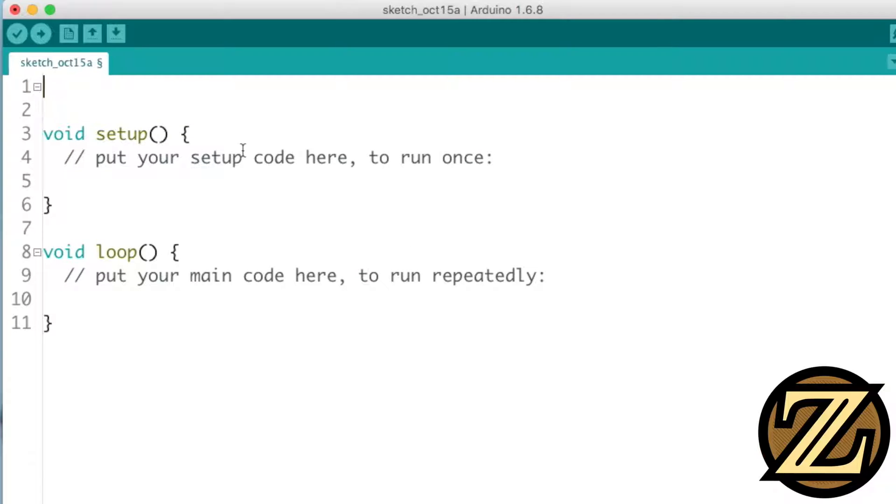
Declare int buttonPin = 8; and int LEDPin = 13; at the top of the sketch.
text(int)
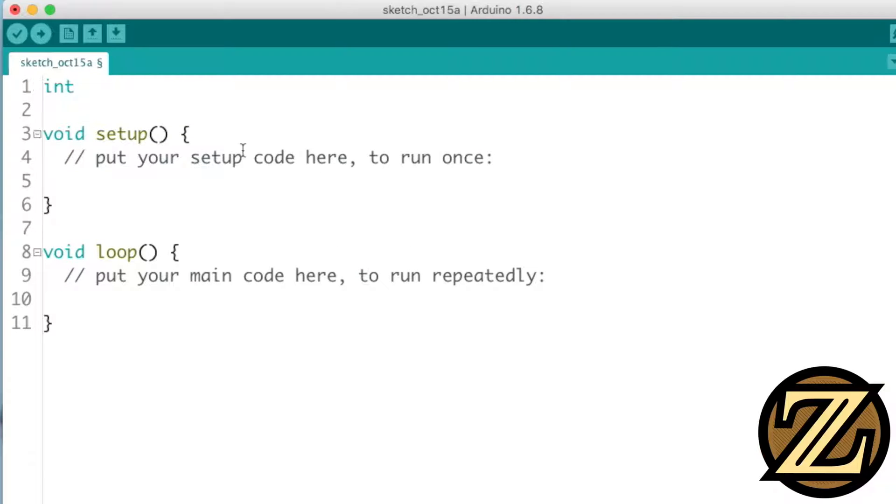
text(butto)
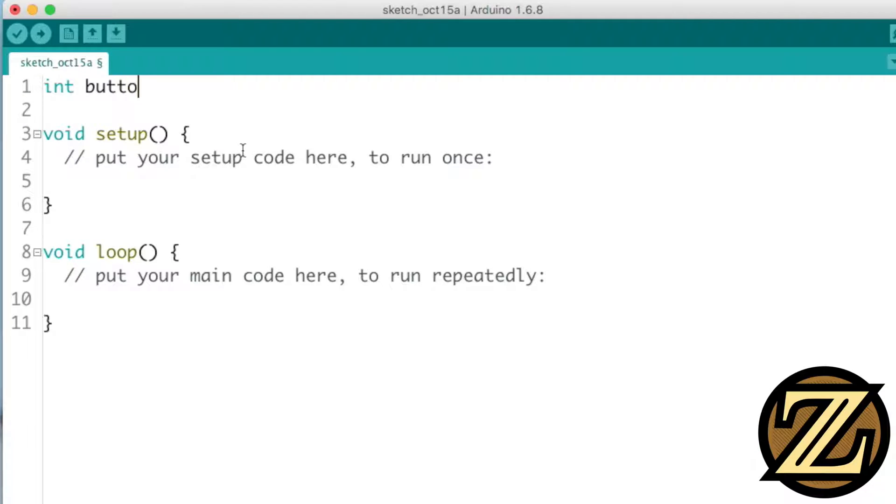
text(nPin = 8)
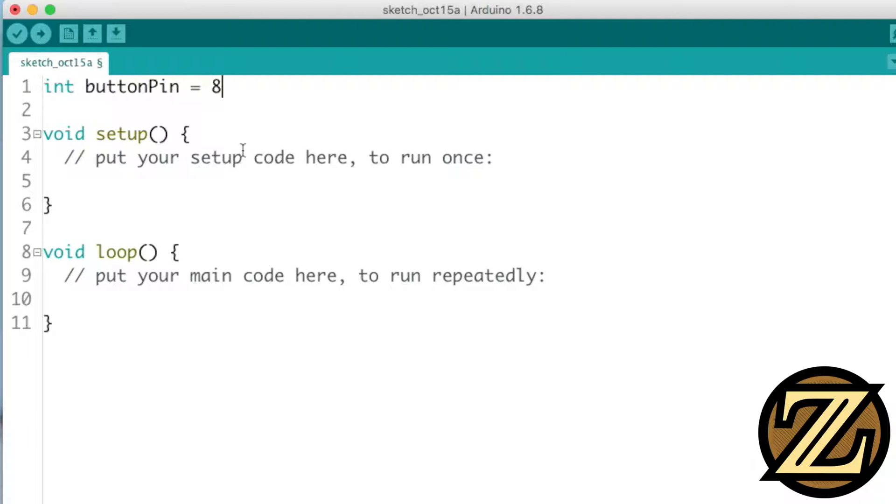
text(;)
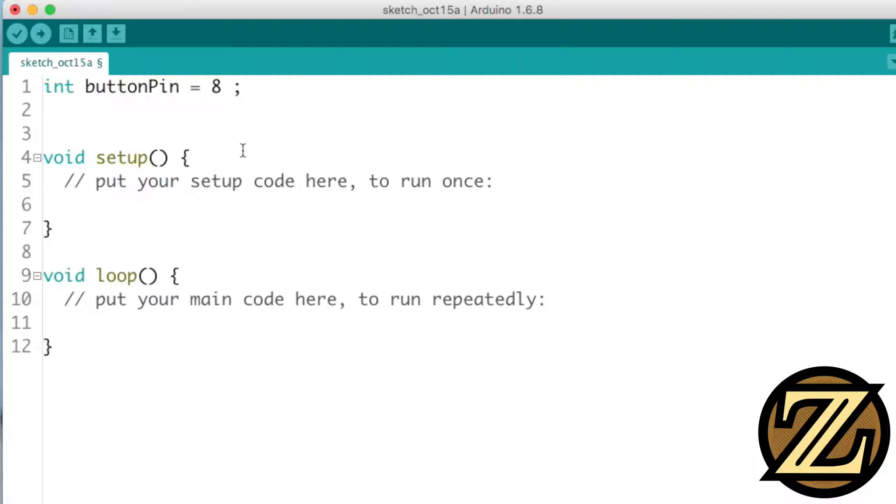
text(int L)
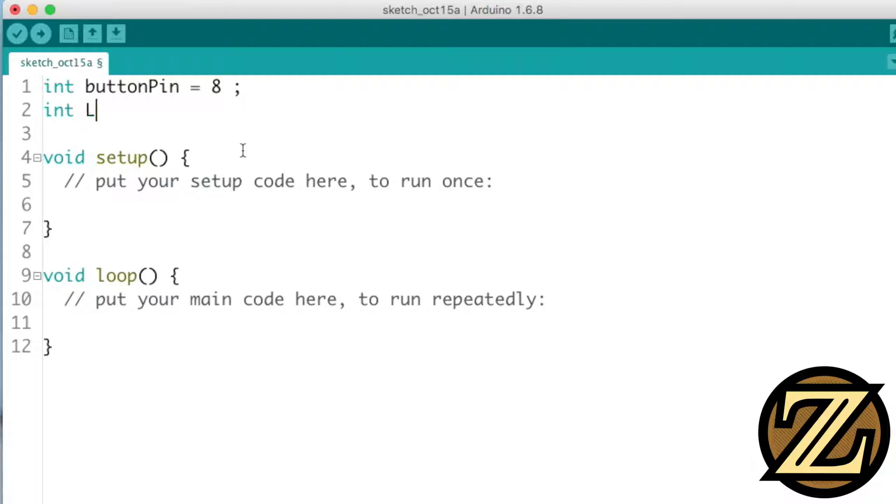
text(EDPin)
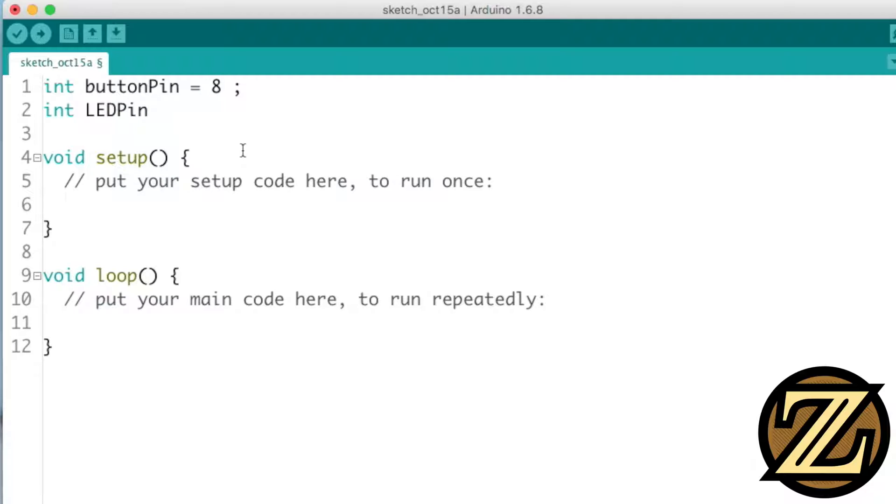
text(= 13 ;)
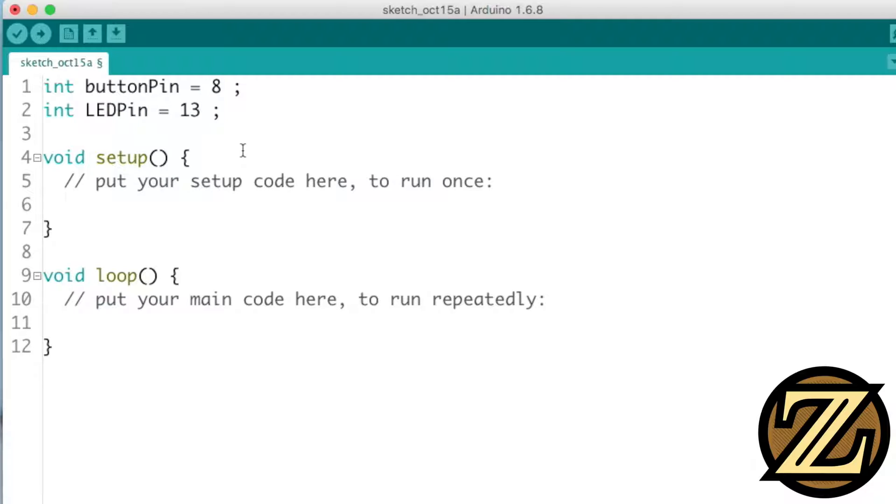
Add a bool buttonPress; declaration on a new line and begin the pinMode line in setup.
key(Return)
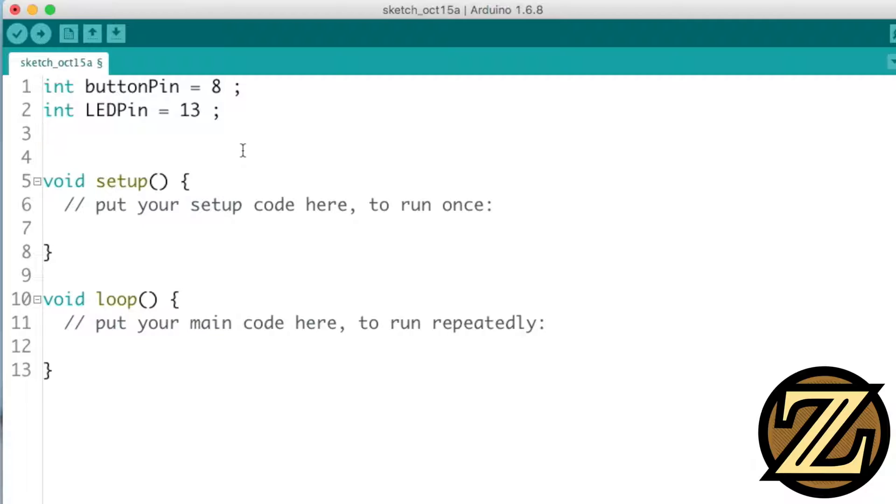
text(boo)
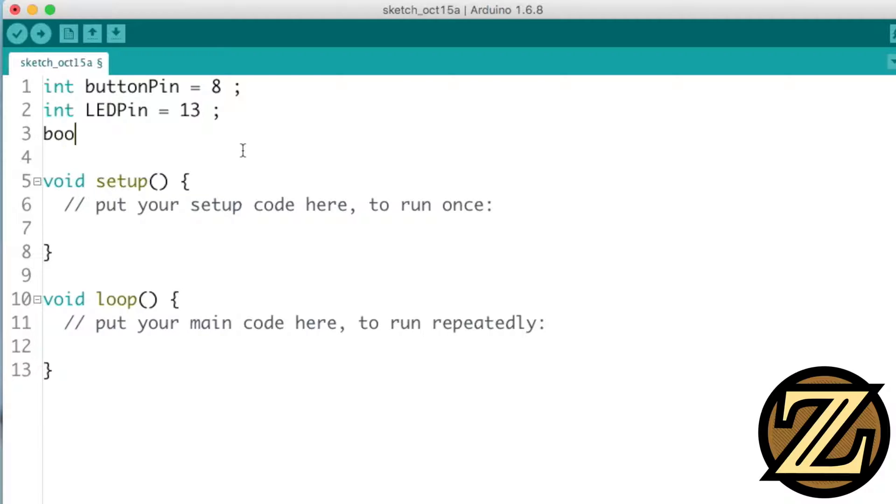
text(l)
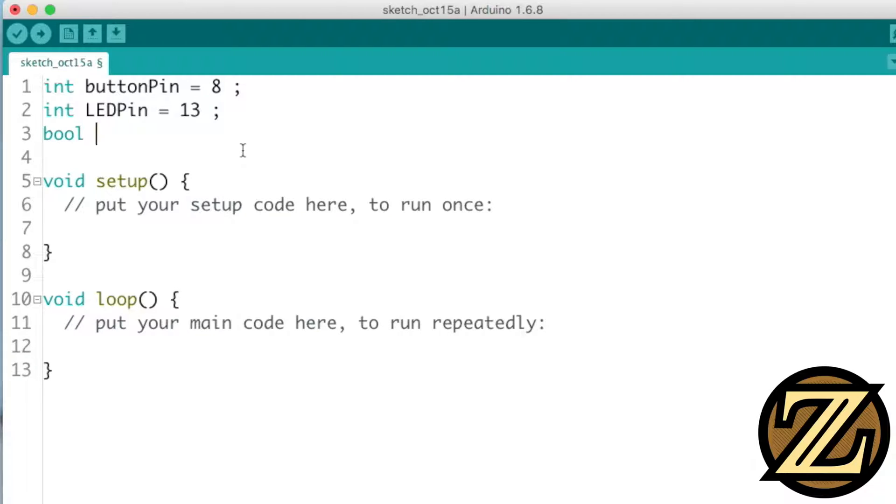
text(buttonPress)
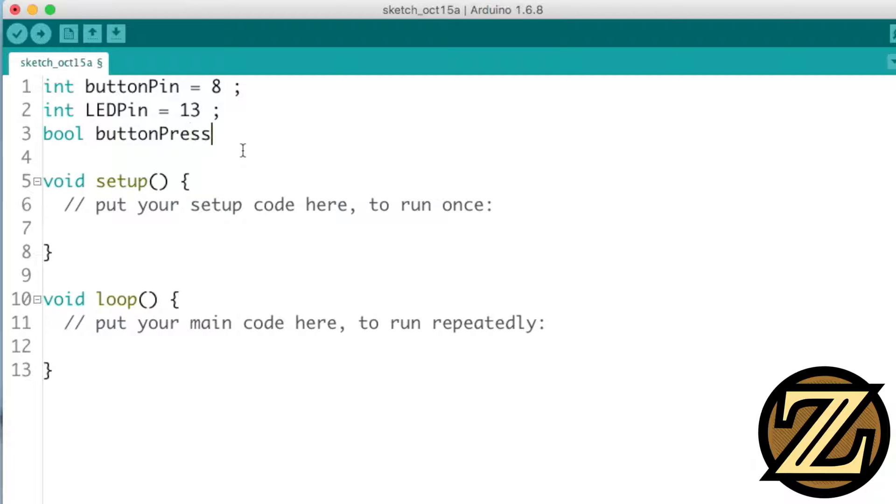
text(;)
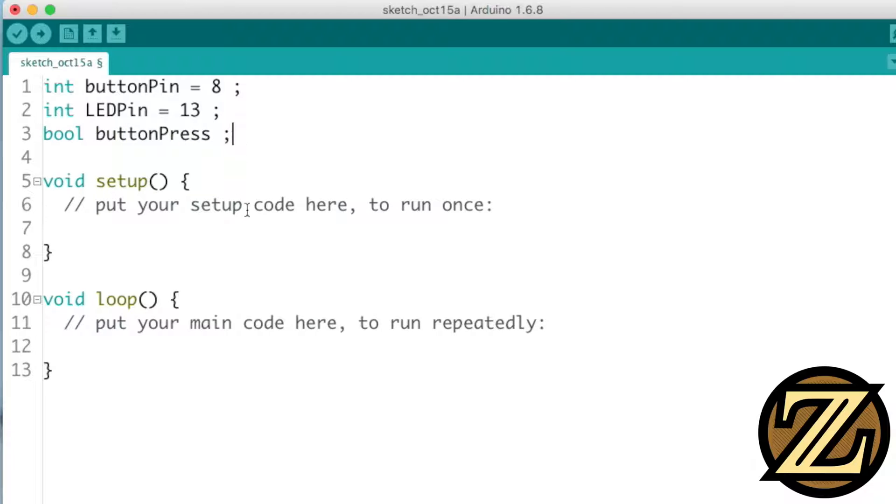
mouse_move(486, 232)
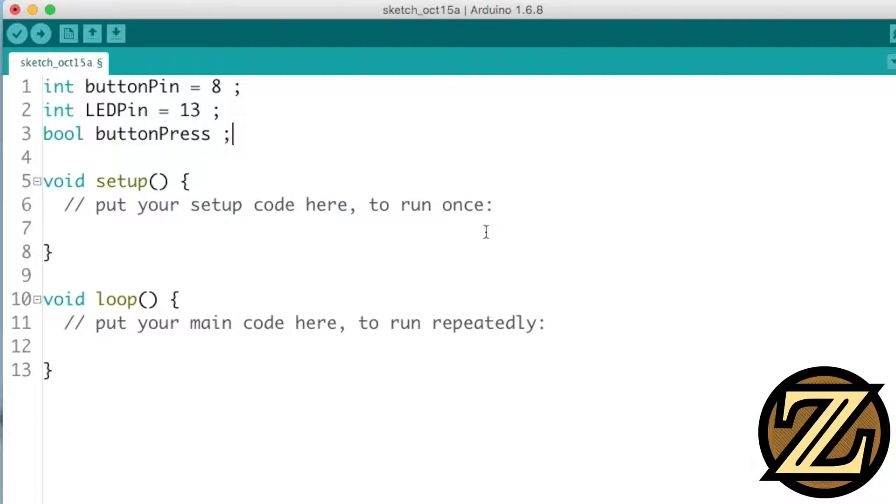
text(pin)
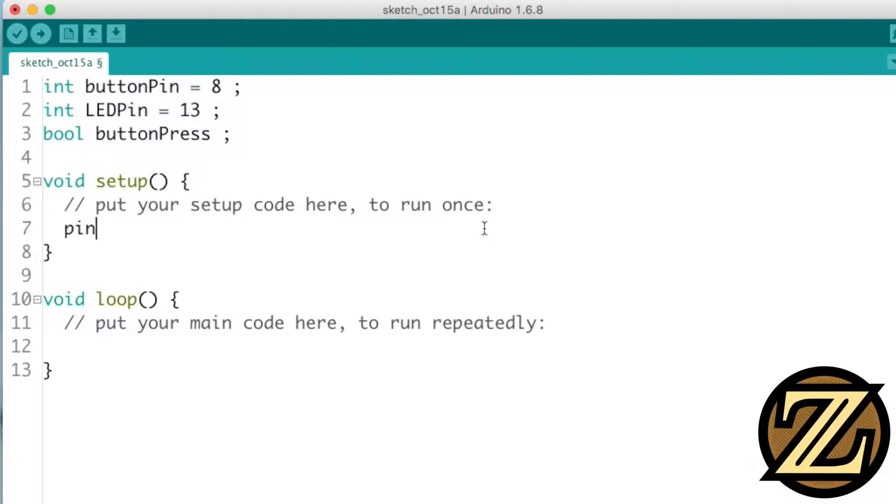
Write pinMode(LEDPin, OUTPUT); and pinMode(buttonPin, INPUT); in setup().
text(Mode)
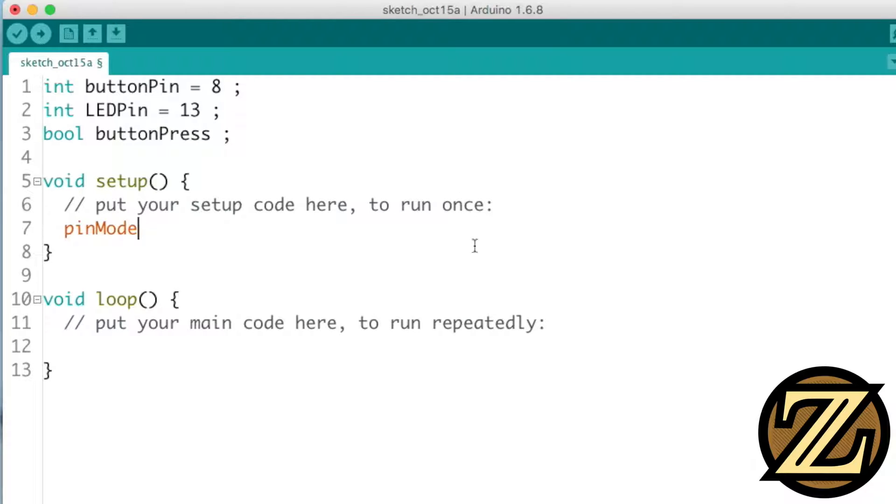
text(()
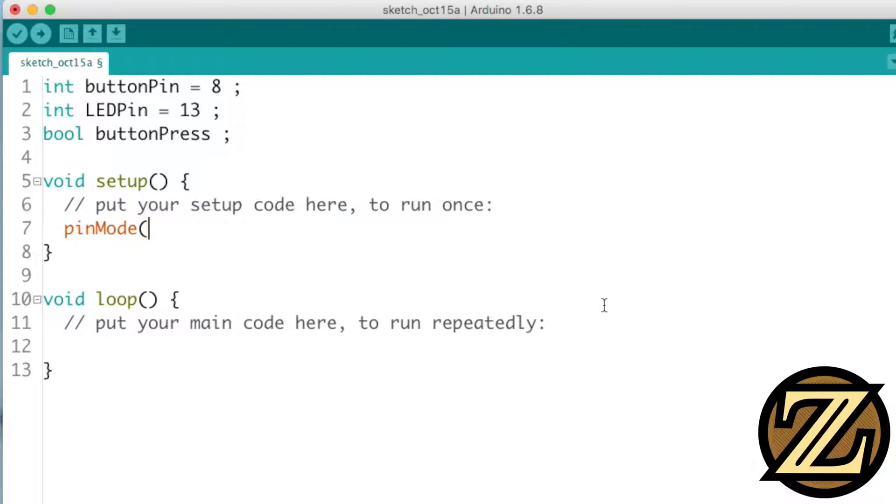
text(LEDPin,)
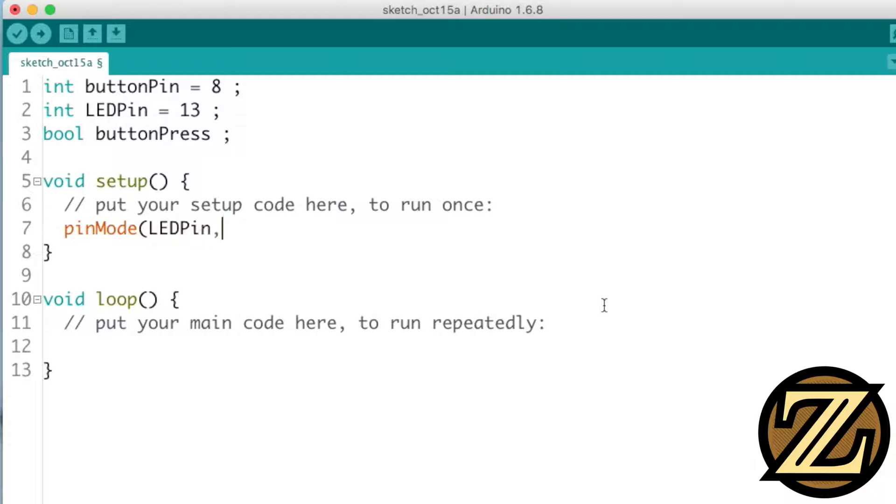
text(OUTPUT) ;)
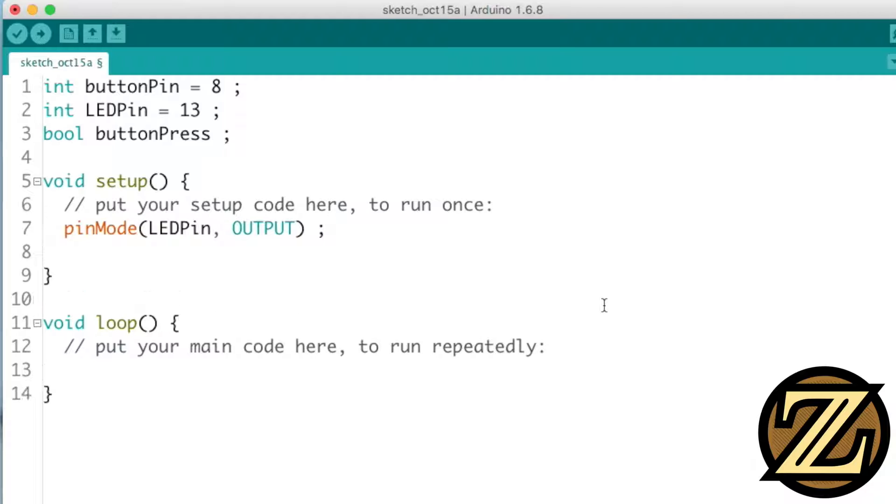
text(pinMode(bu)
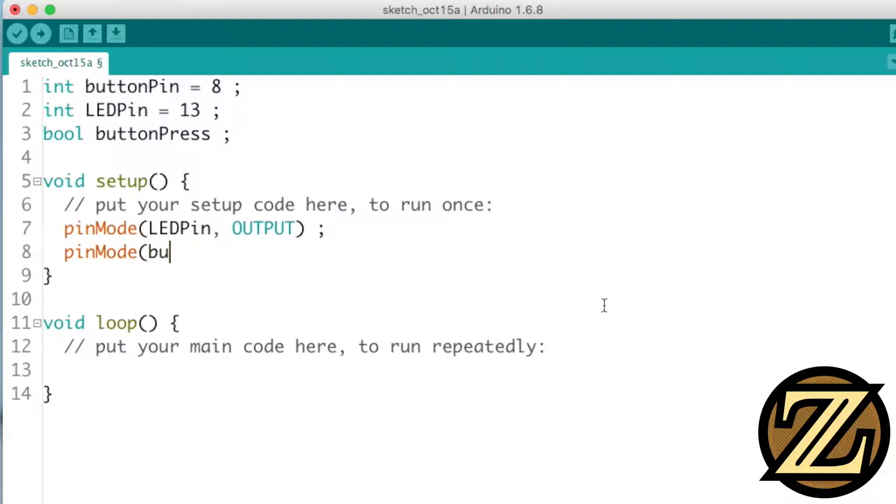
text(ttonPin, I)
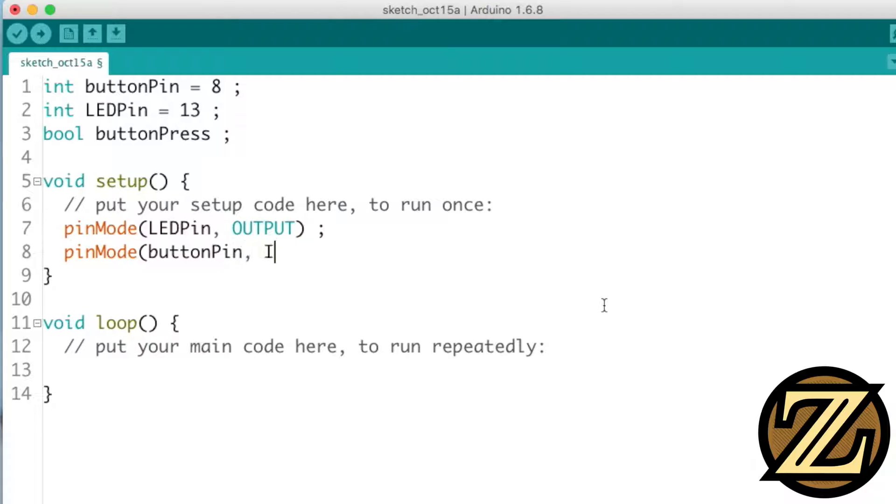
text(NPUT) ;)
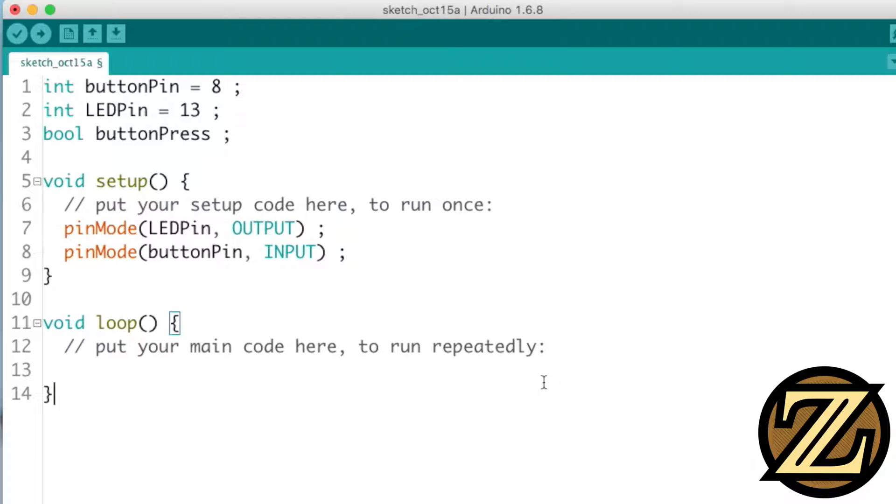
text(butt)
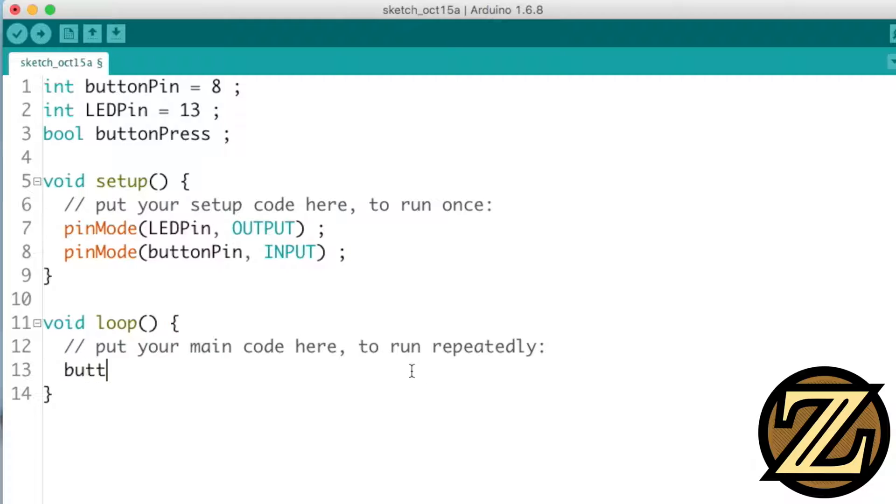
Complete the loop line buttonPress = digitalRead(buttonPin);.
text(onPress)
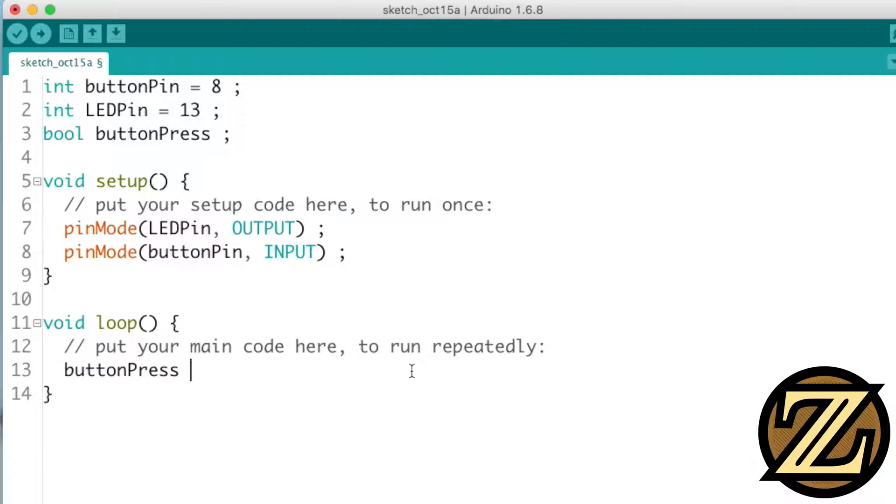
text(= digitalRe)
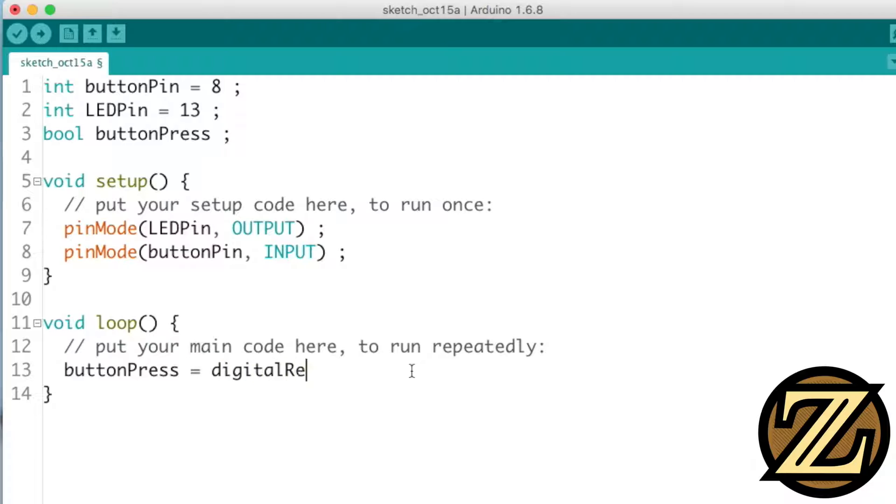
text(ad(button)
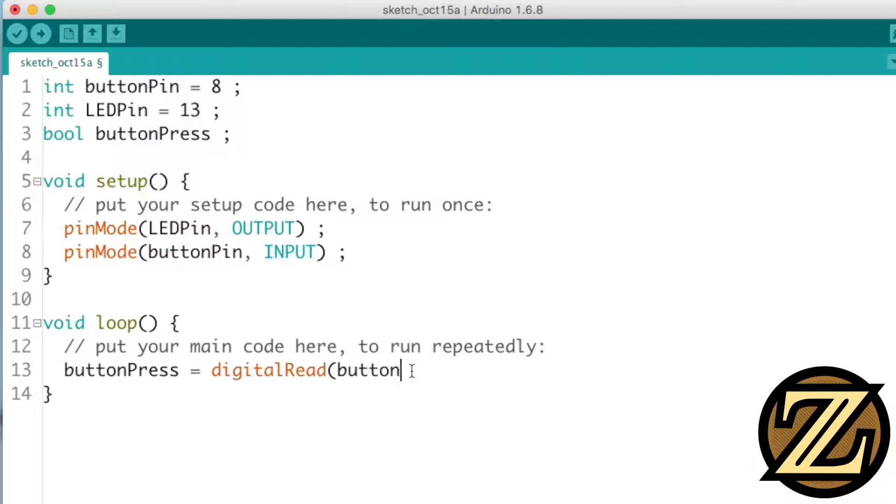
text(Pin) ;)
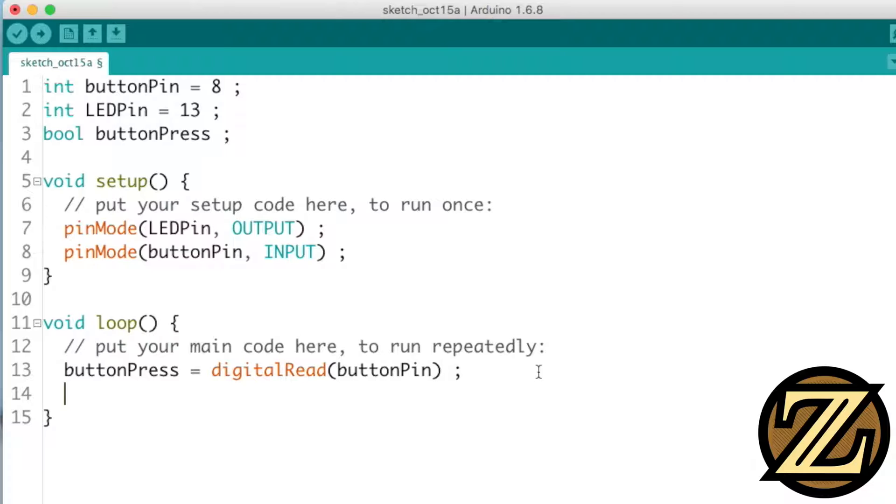
Add if (buttonPress) { digitalWrite(LEDPin, HIGH); delay(1000) } to the loop.
text(i)
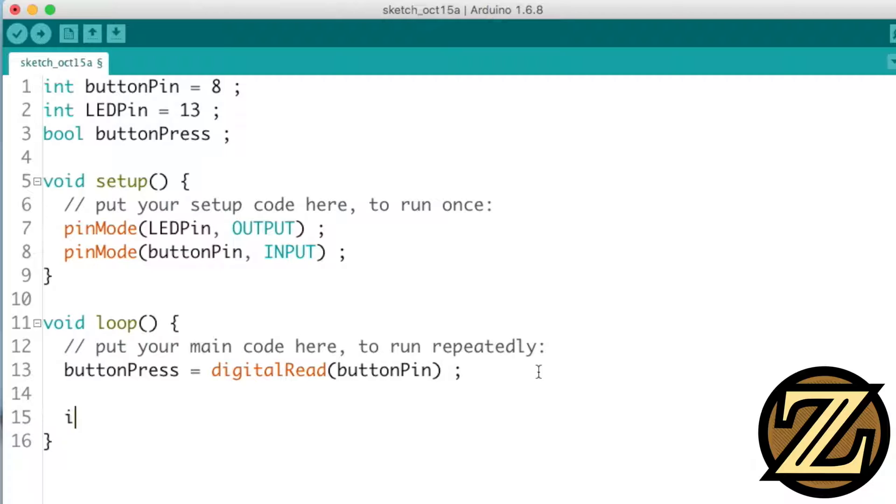
text(f (button)
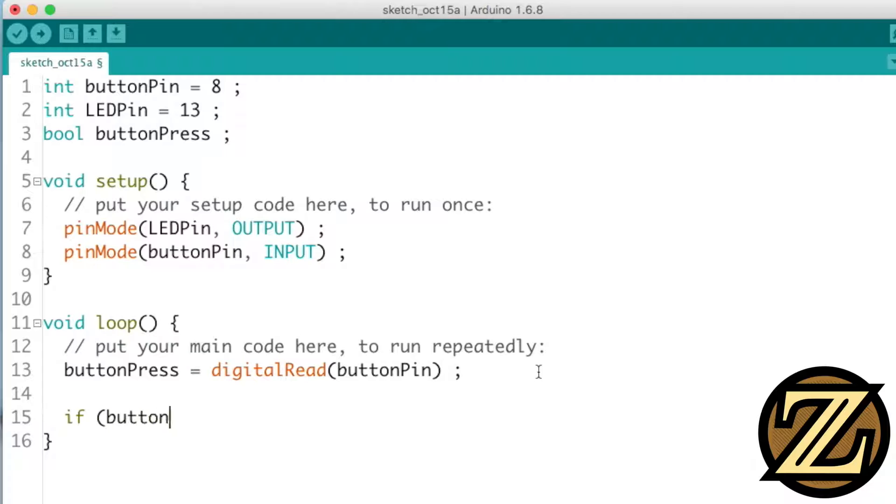
text(Press))
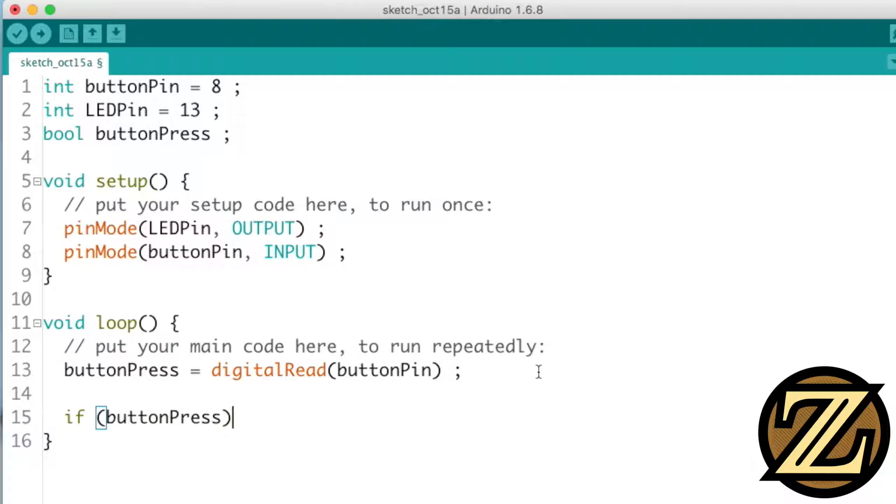
text({)
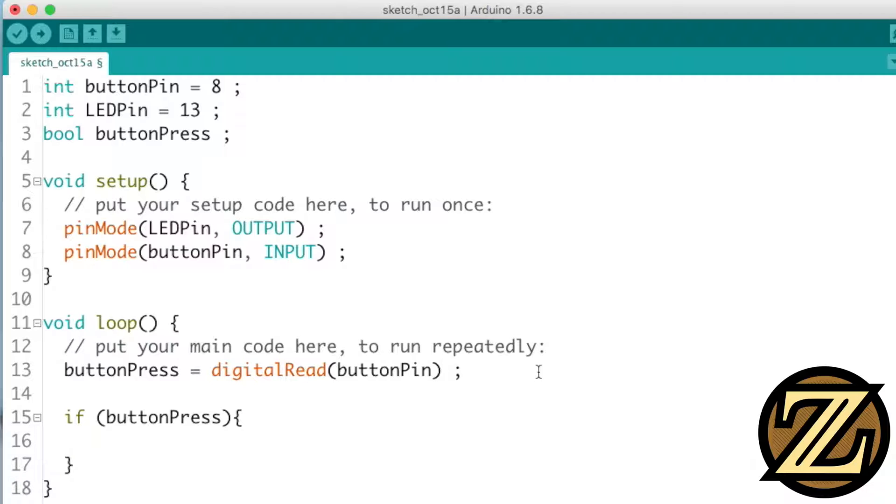
text(digitalWrite()
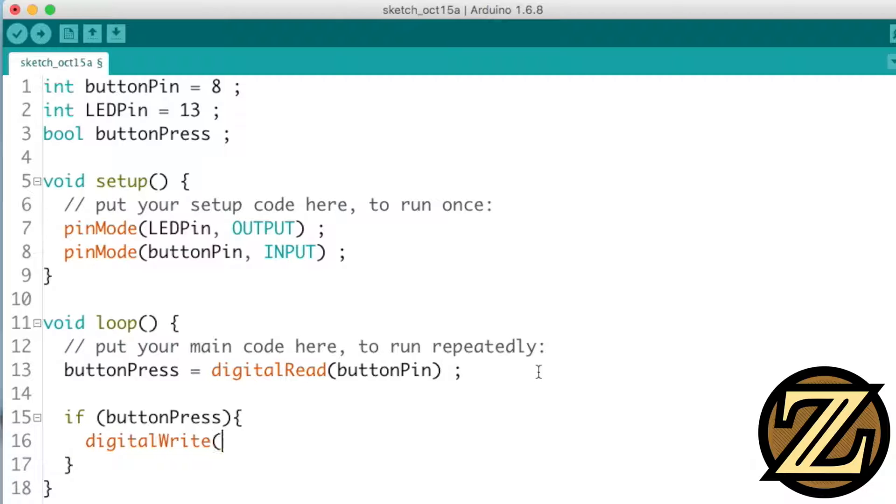
text(LEDPin)
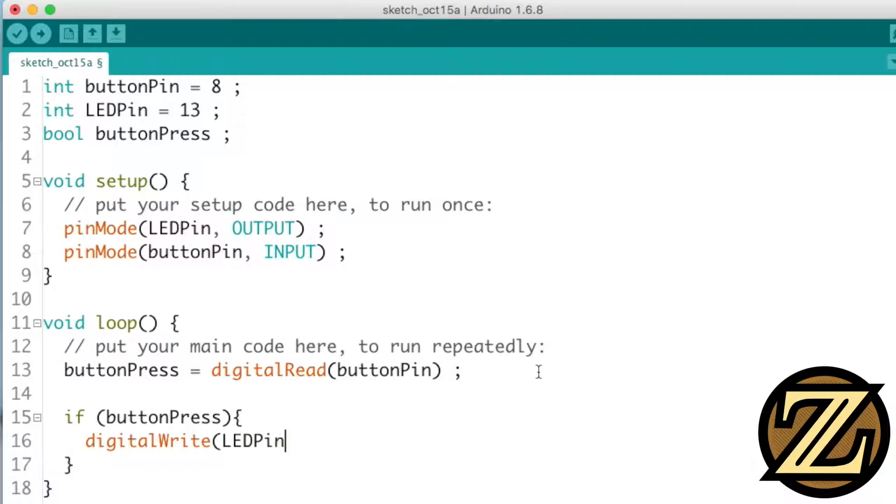
text(, HIGH) ;)
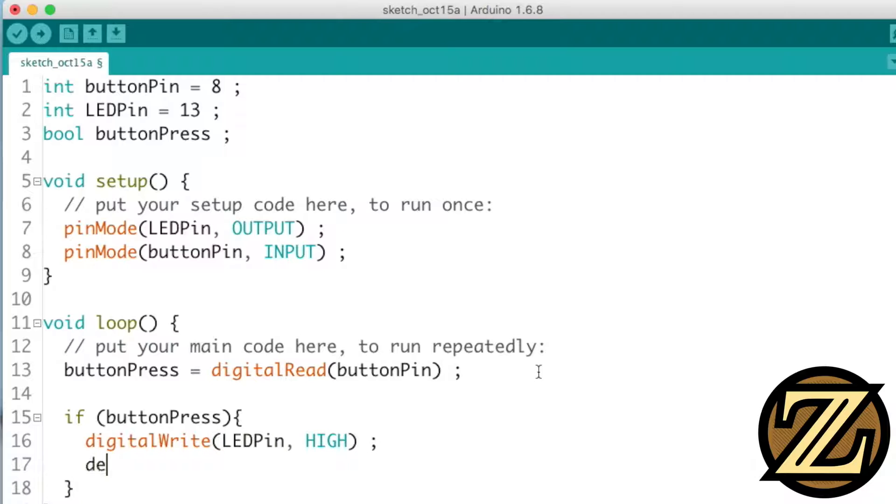
text(lay(1000) ;)
text(else {)
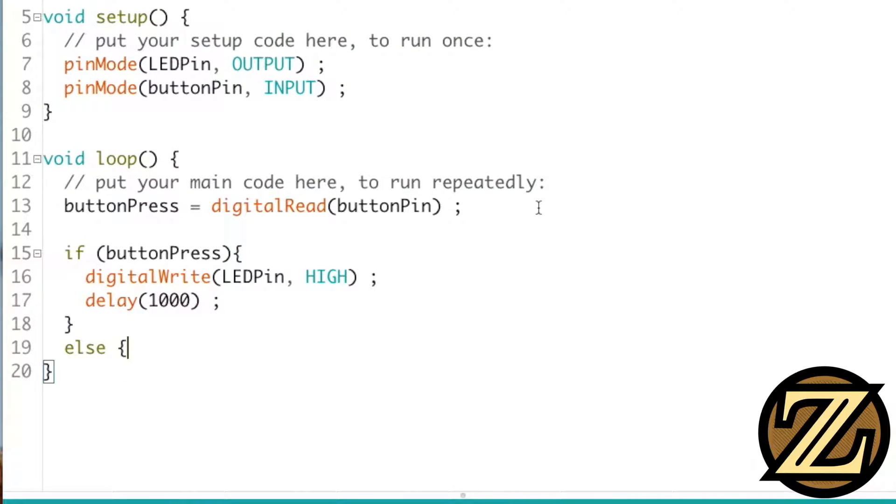
Add the else branch digitalWrite(LEDPin, LOW), save as Tutorial3, and upload.
text(digital)
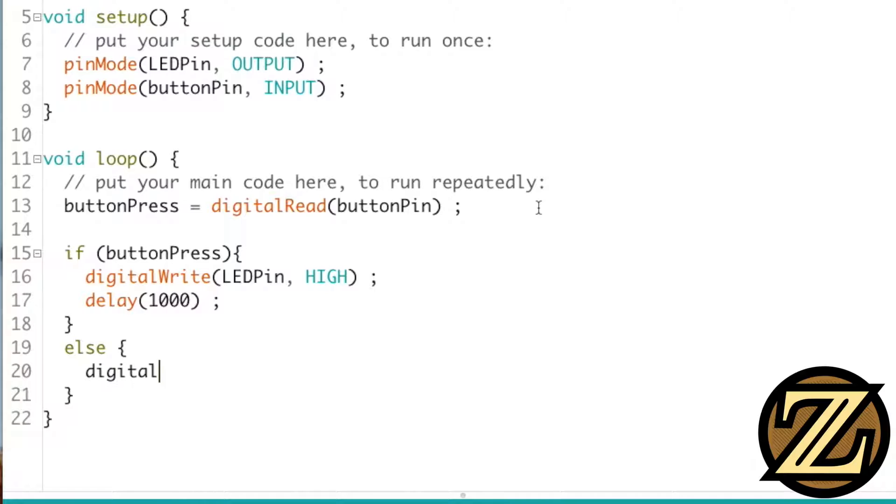
text(Write(LEDP)
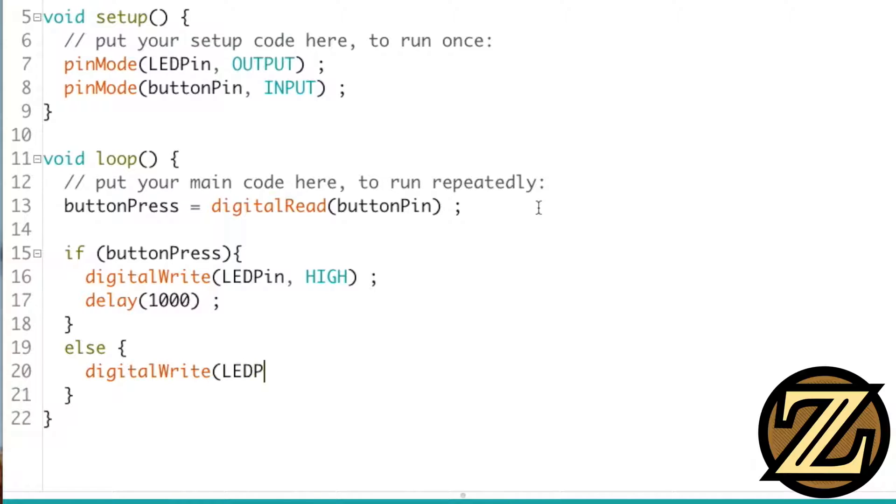
text(in, LOW))
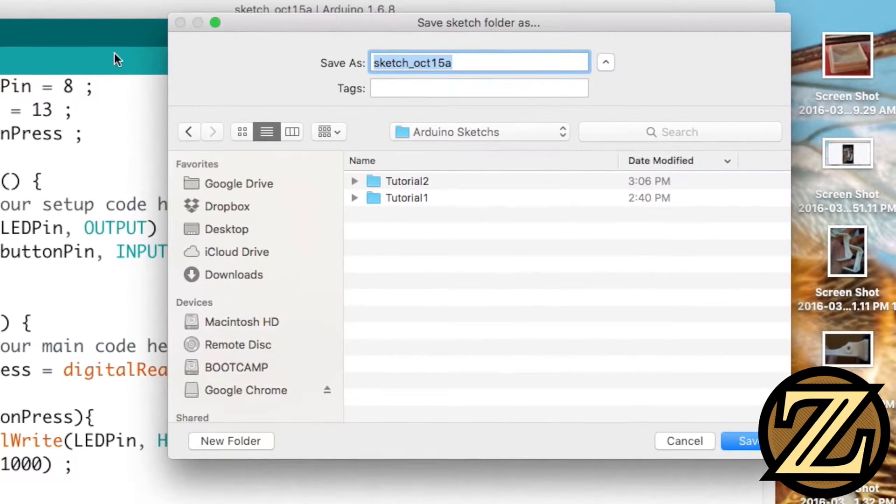
click(743, 440)
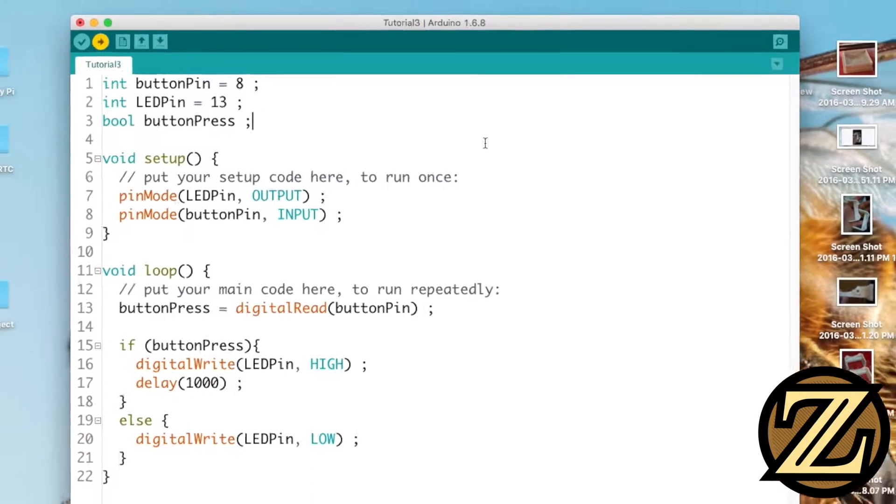
click(98, 41)
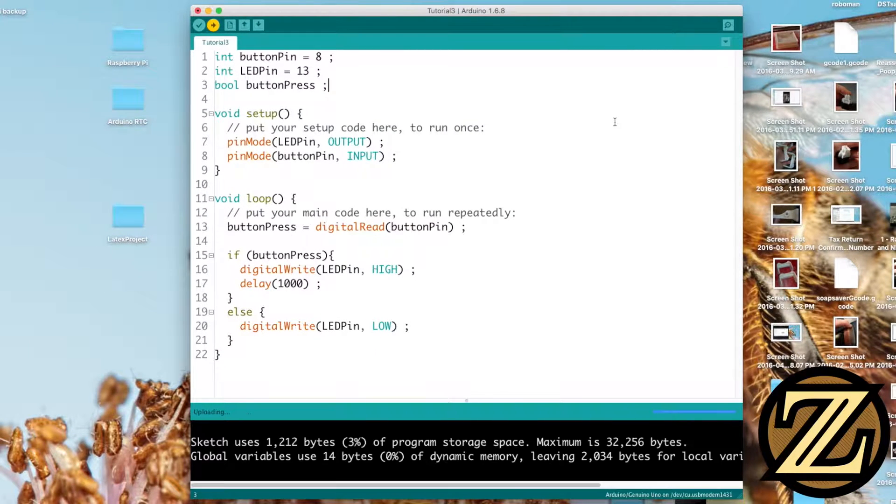